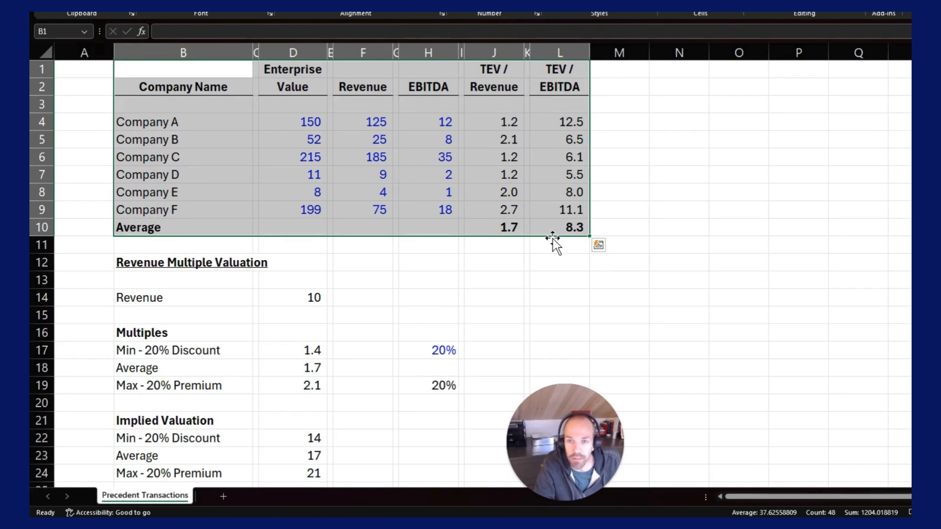
click(493, 121)
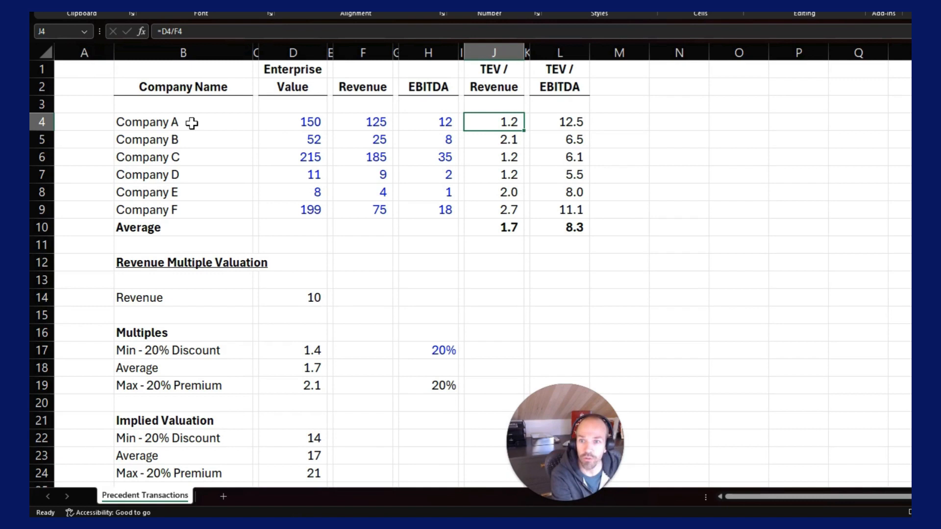
click(183, 156)
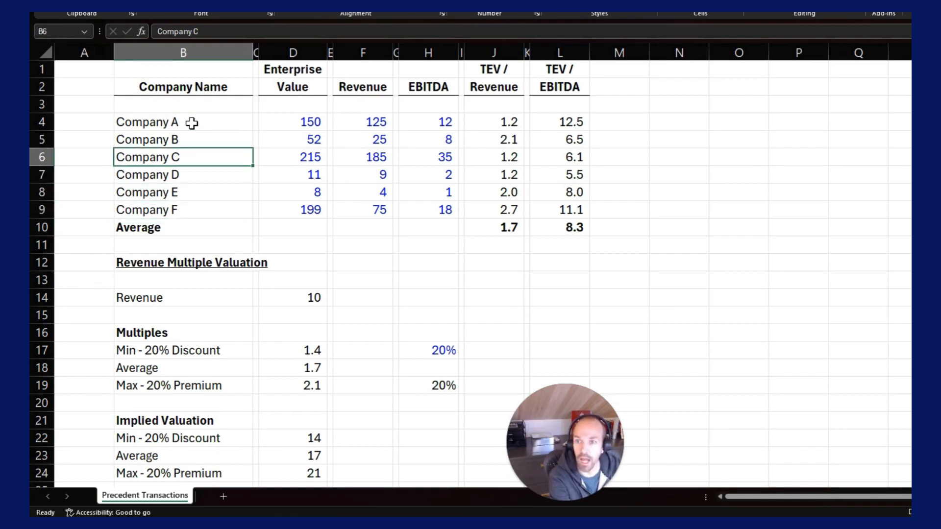
click(493, 210)
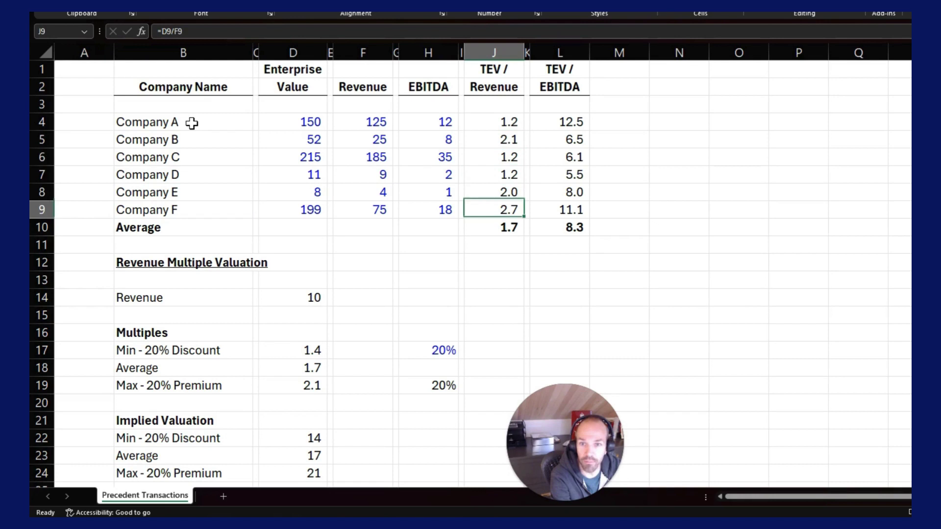
click(558, 226)
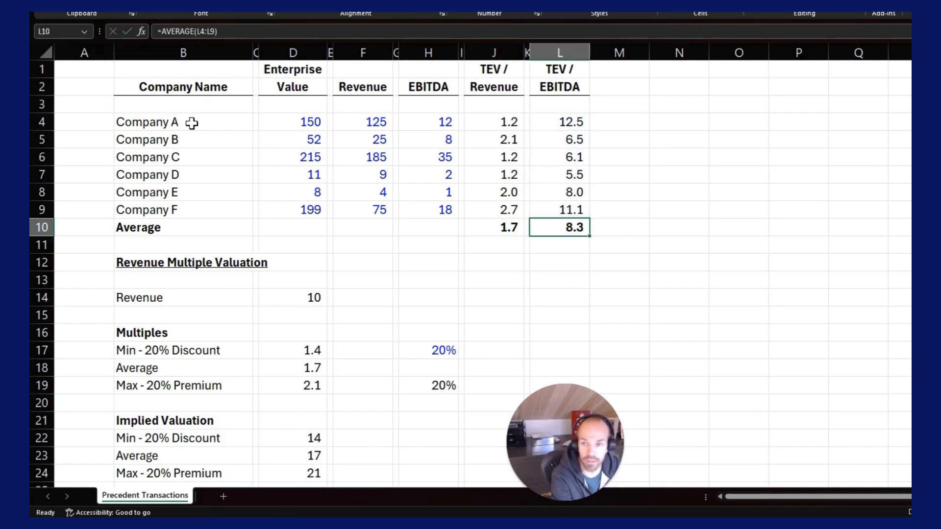
click(292, 368)
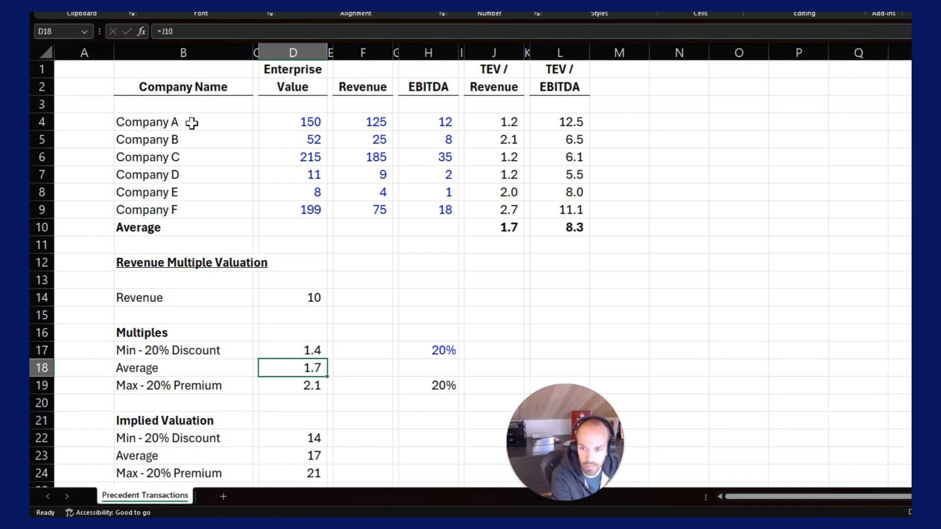
click(428, 350)
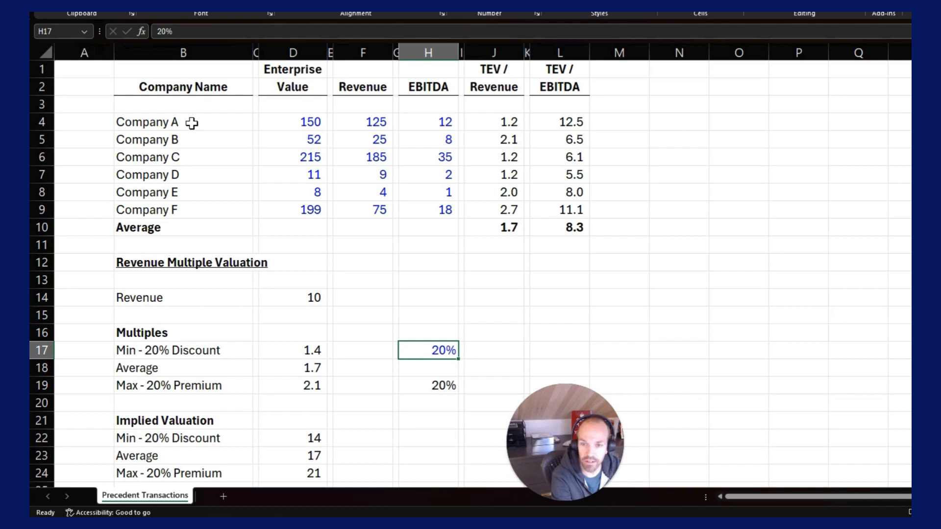
click(429, 314)
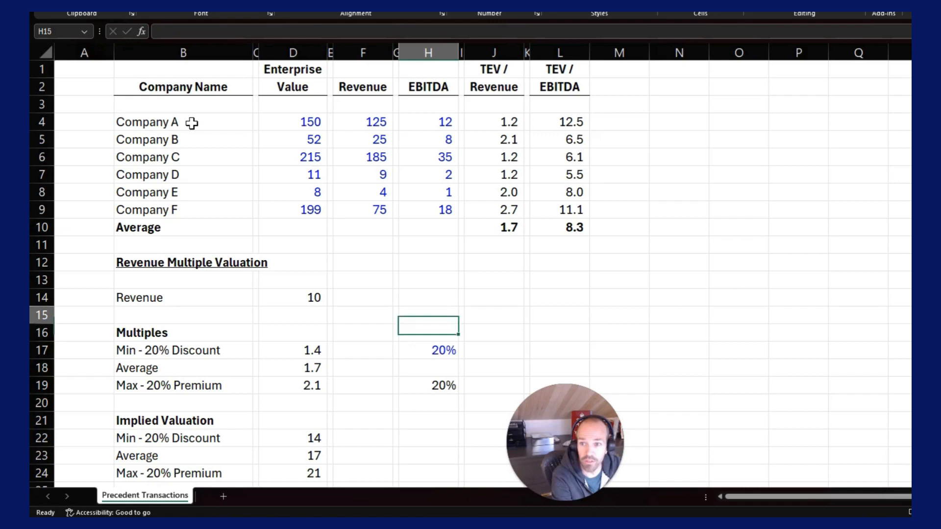
click(494, 244)
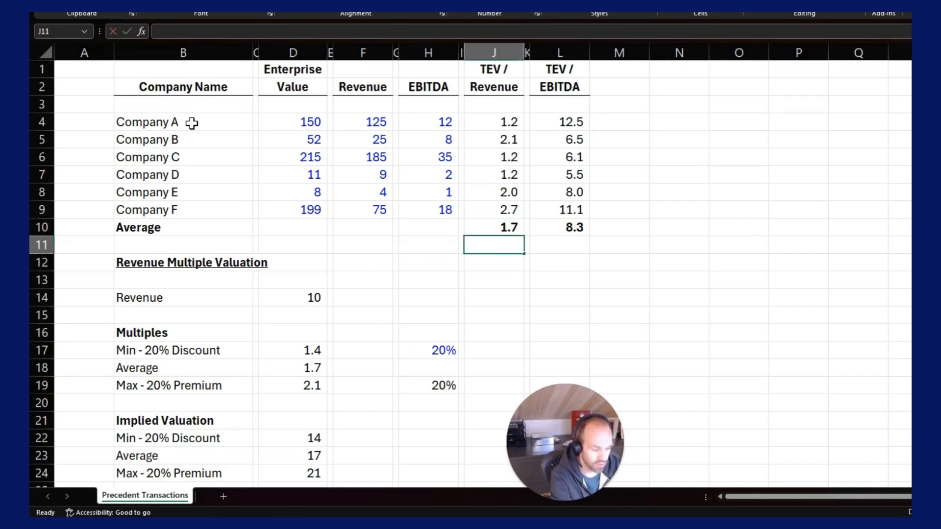
click(428, 350)
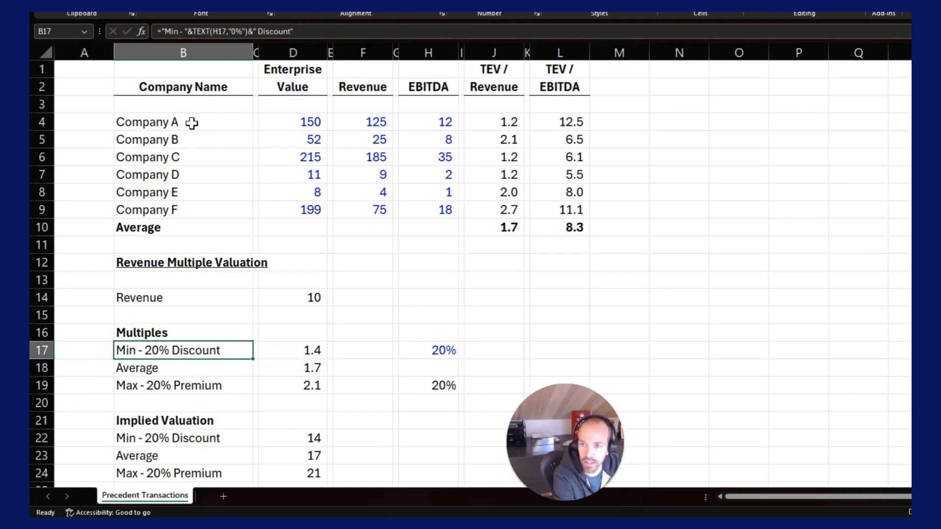
double_click(183, 350)
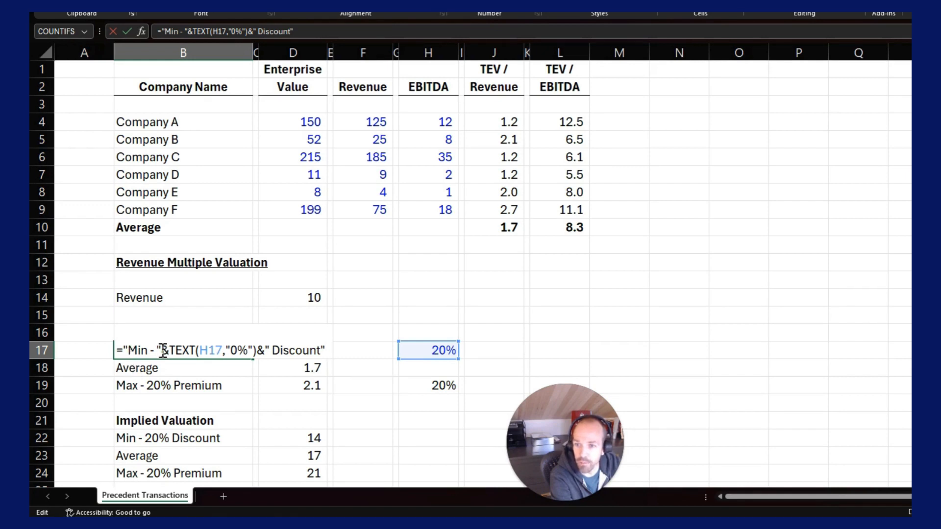
key(Return)
text(Multiples)
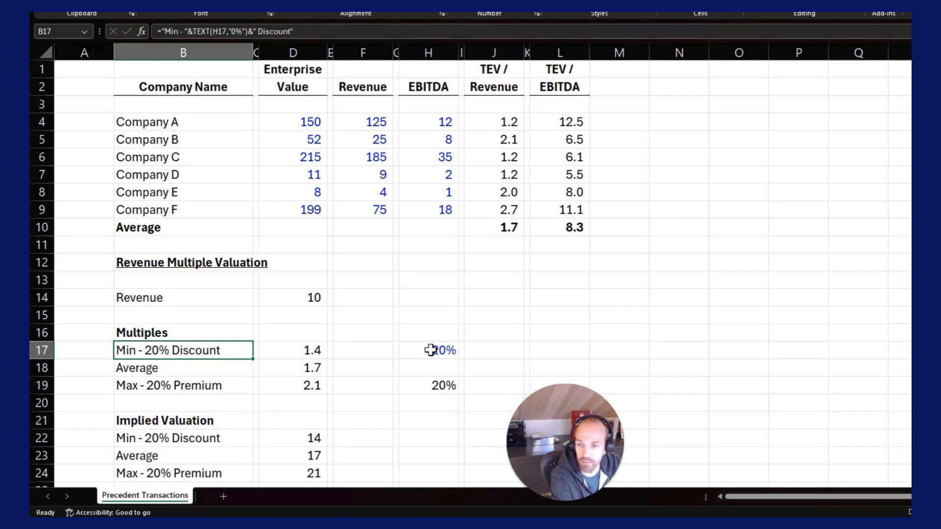
click(428, 350)
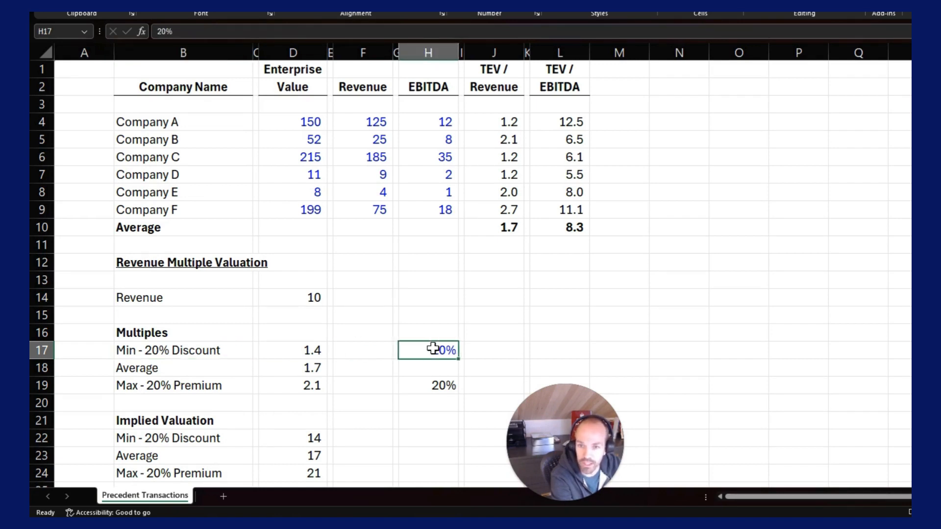
click(409, 350)
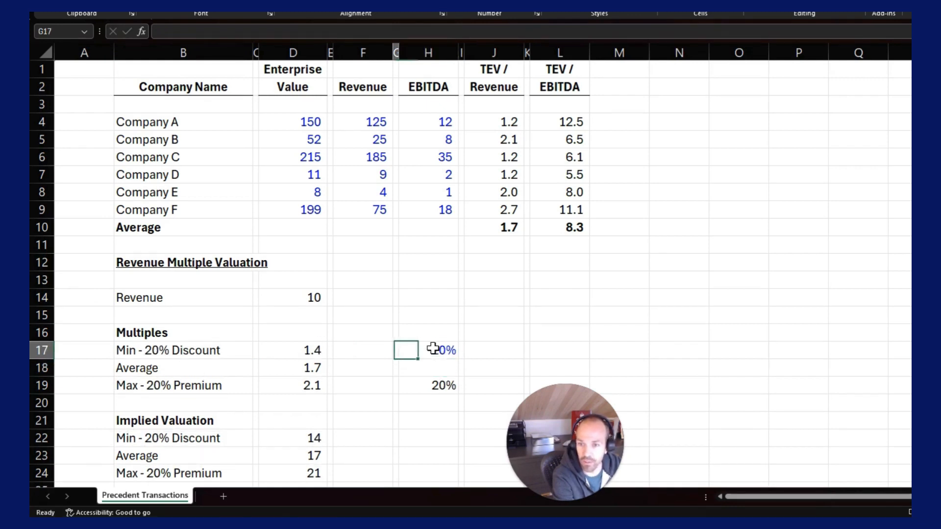
click(292, 473)
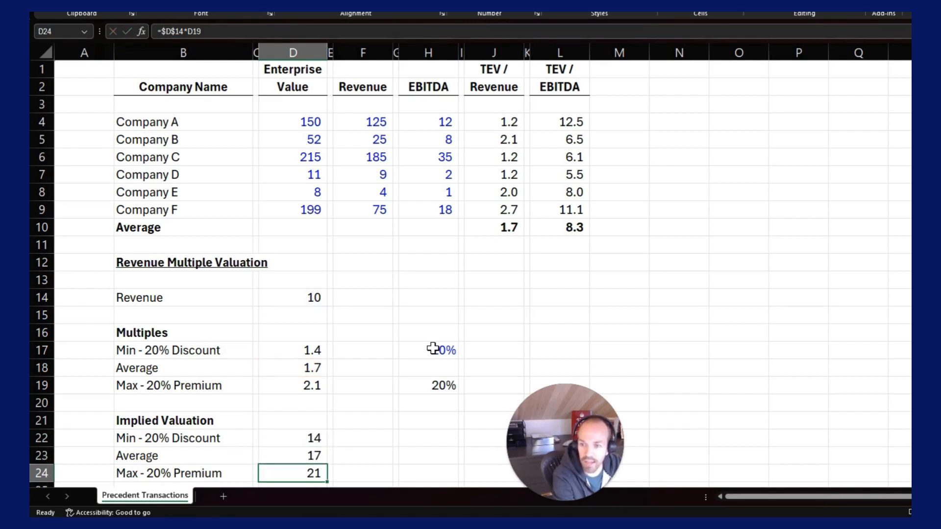
click(292, 420)
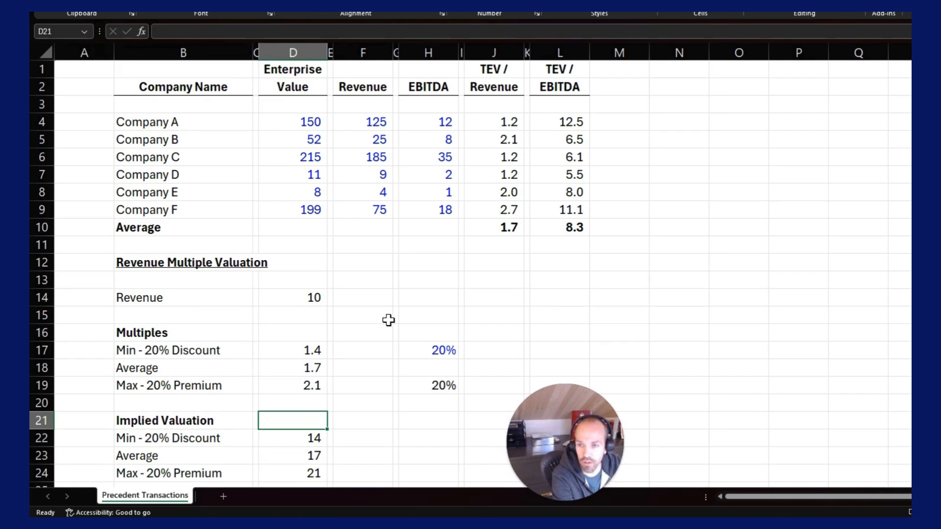
click(292, 314)
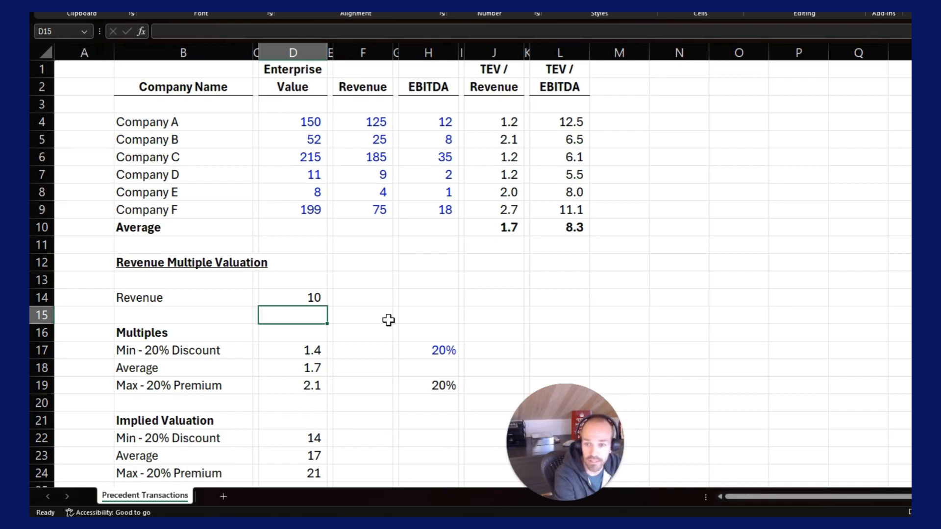